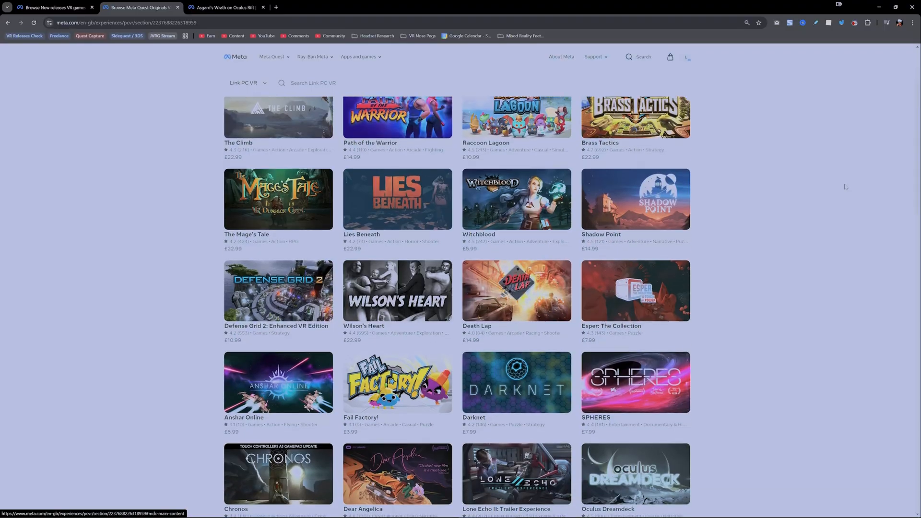
Download the Steam client installer from store.steampowered.com via Install Steam
{"action": "scroll", "scroll_direction": "down", "scroll_amount": 3}
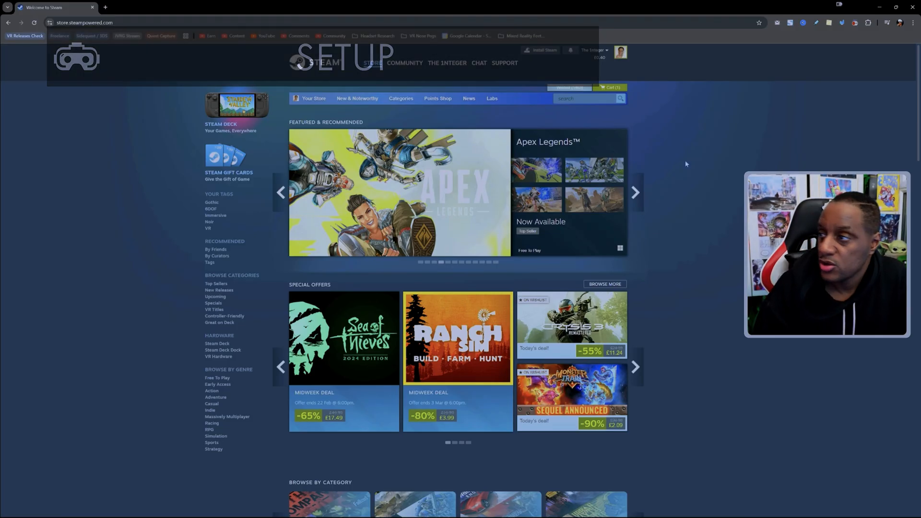
{"action": "left_click", "coordinate": [372, 63]}
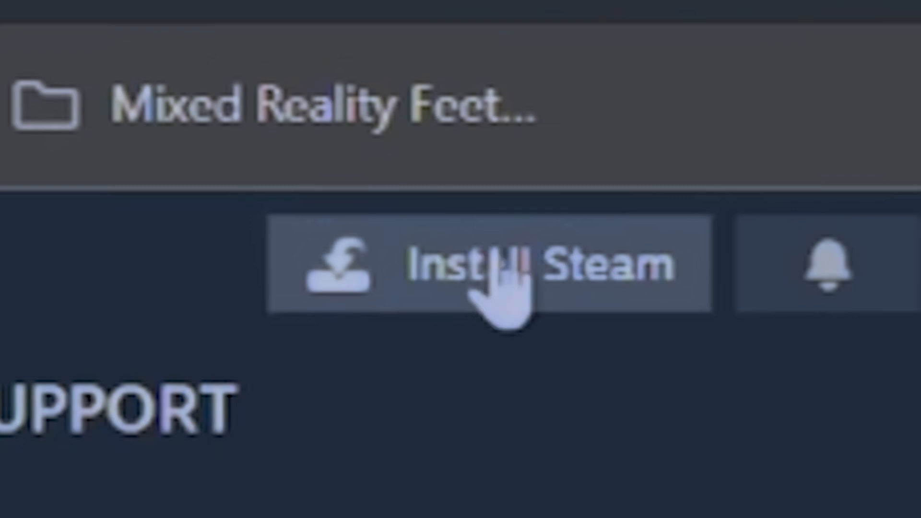
{"action": "left_click", "coordinate": [482, 265]}
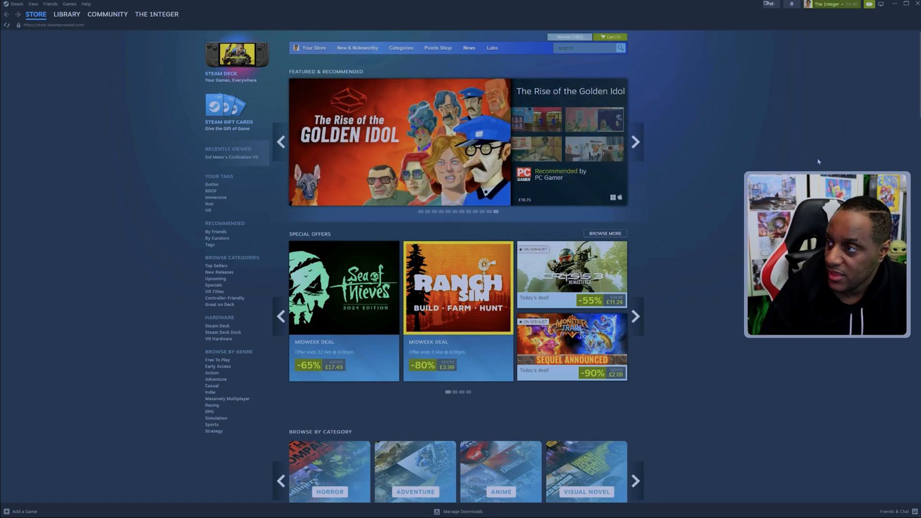
Search the Steam store for the PlayStation VR2 App, then launch SteamVR from the Library
{"action": "left_click", "coordinate": [67, 14]}
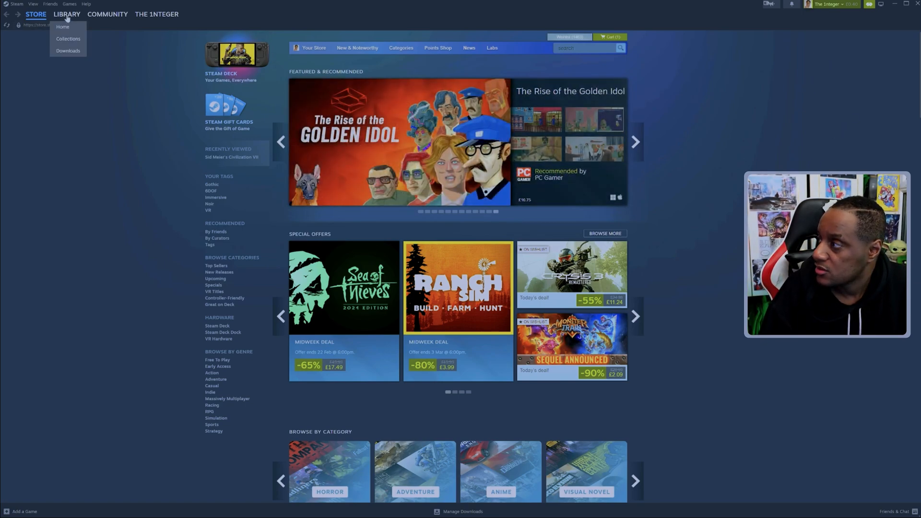
{"action": "type", "text": "ste"}
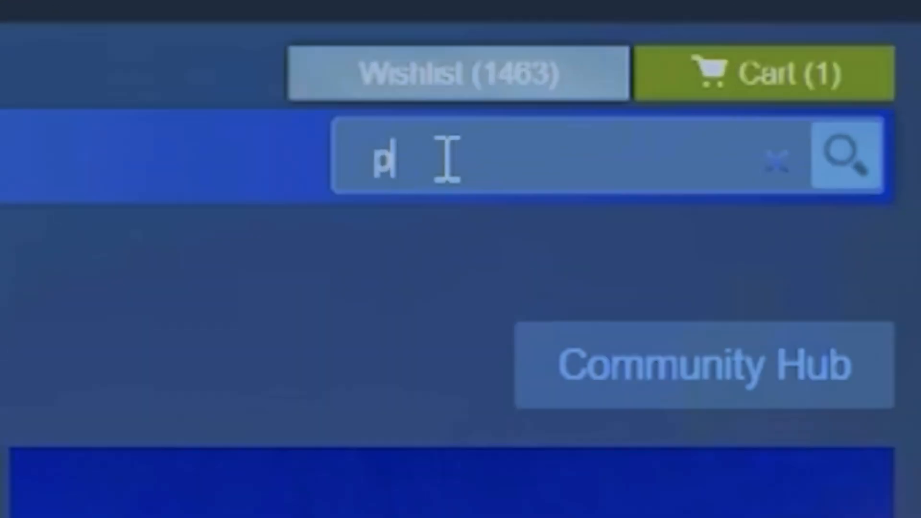
{"action": "type", "text": "svr"}
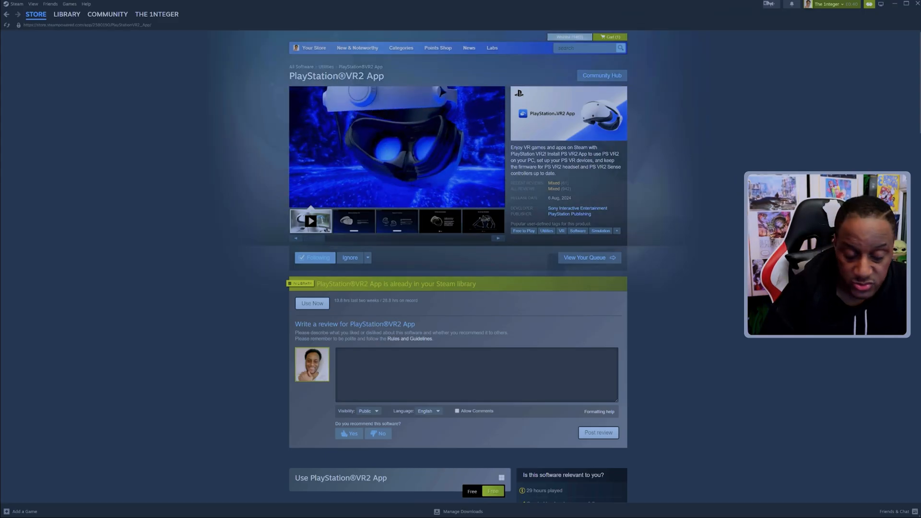
{"action": "left_click", "coordinate": [67, 13]}
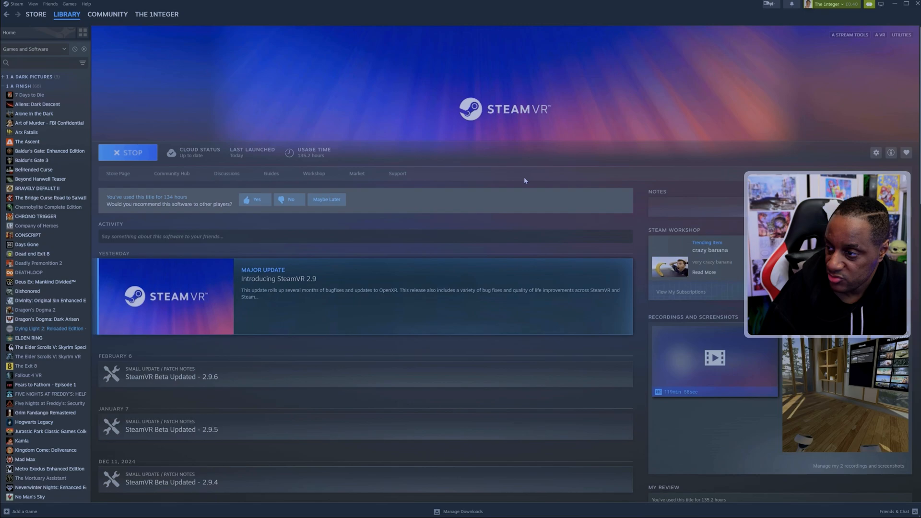
Launch the PlayStation VR2 App from the Steam Library alongside SteamVR
{"action": "left_click", "coordinate": [8, 32]}
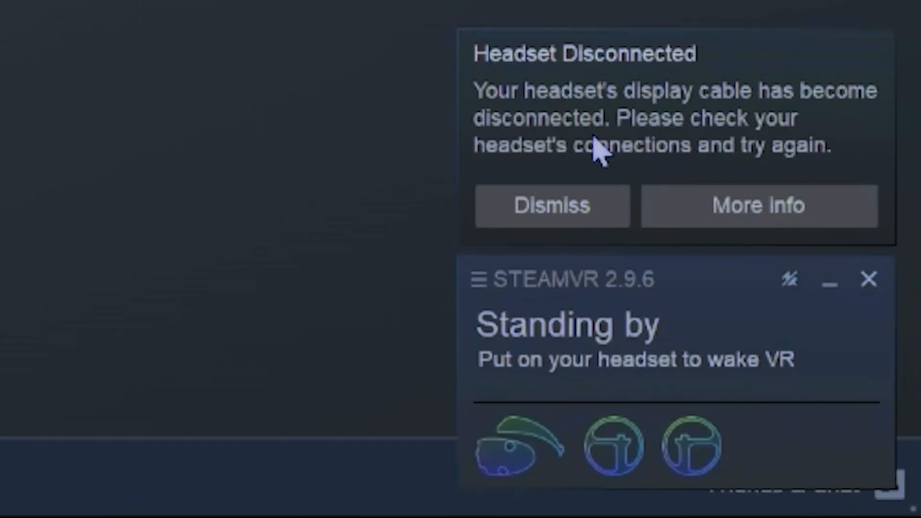
{"action": "mouse_move", "coordinate": [687, 252]}
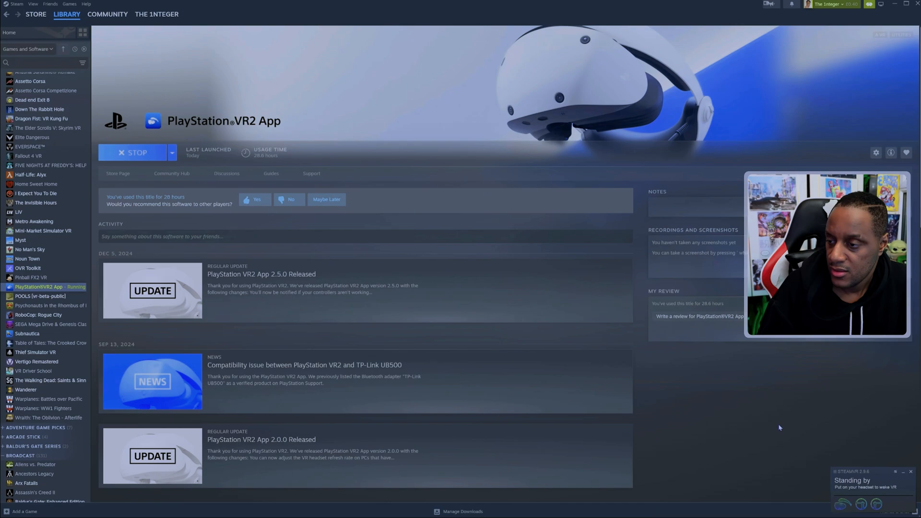
{"action": "mouse_move", "coordinate": [771, 457]}
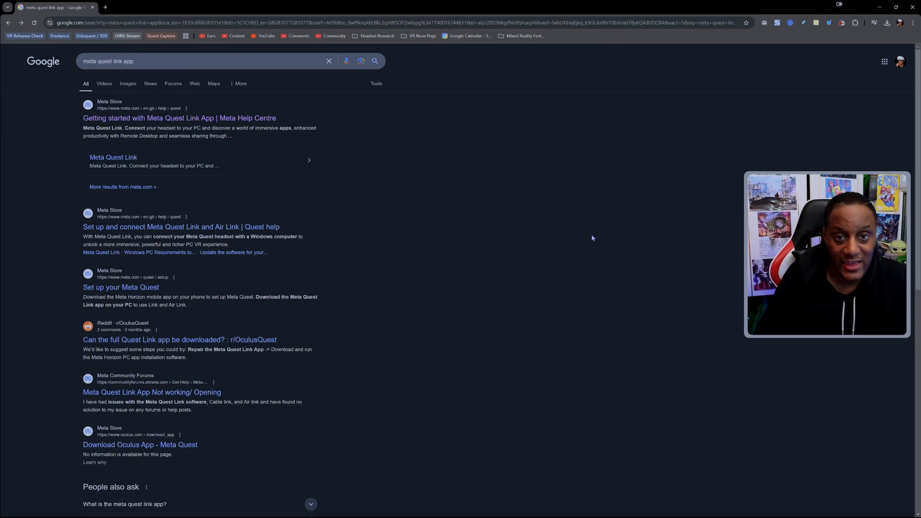
{"action": "mouse_move", "coordinate": [593, 238]}
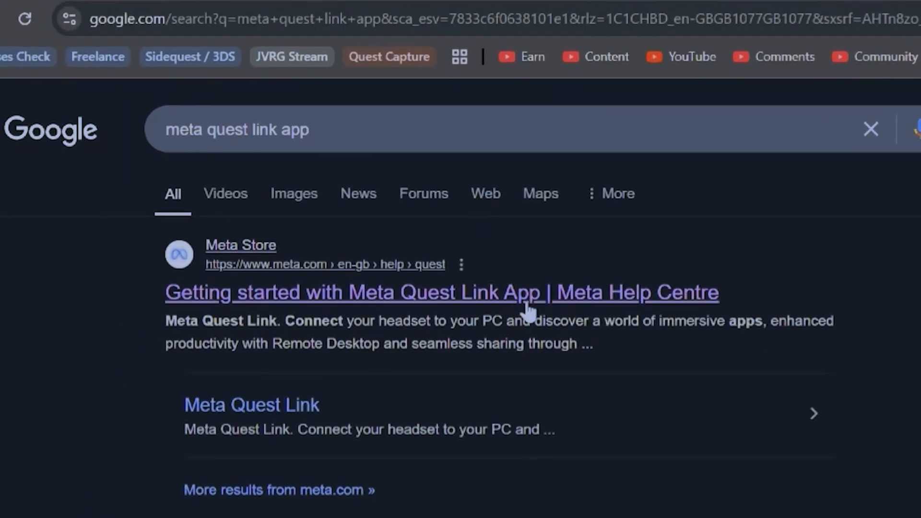
Download OculusSetup.exe from the 'Getting started with Meta Quest Link' help article
{"action": "left_click", "coordinate": [440, 292]}
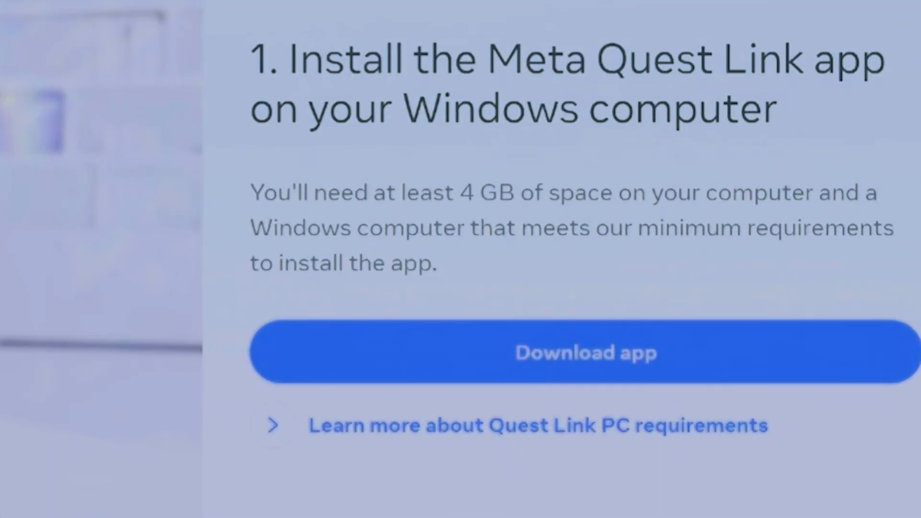
{"action": "left_click", "coordinate": [584, 353]}
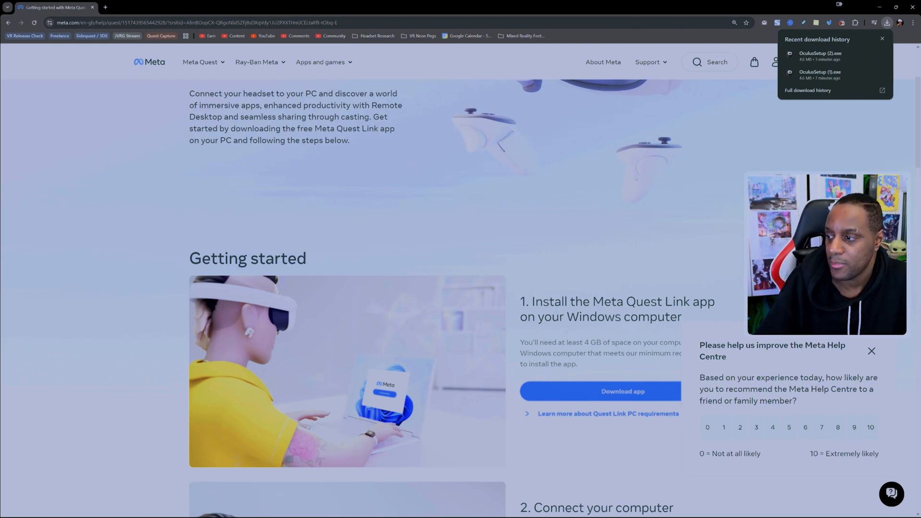
{"action": "scroll", "scroll_direction": "down", "scroll_amount": 3}
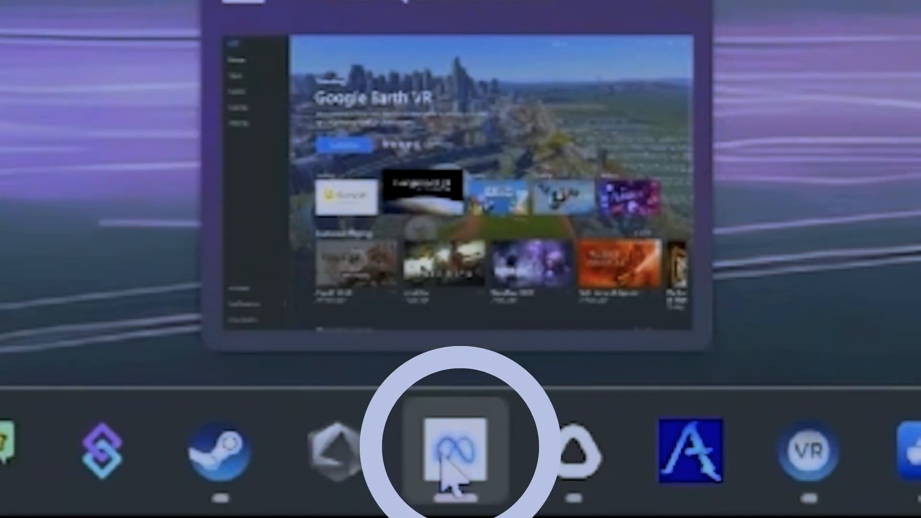
Launch Meta Quest Link from the taskbar to show its Home page
{"action": "left_click", "coordinate": [453, 452]}
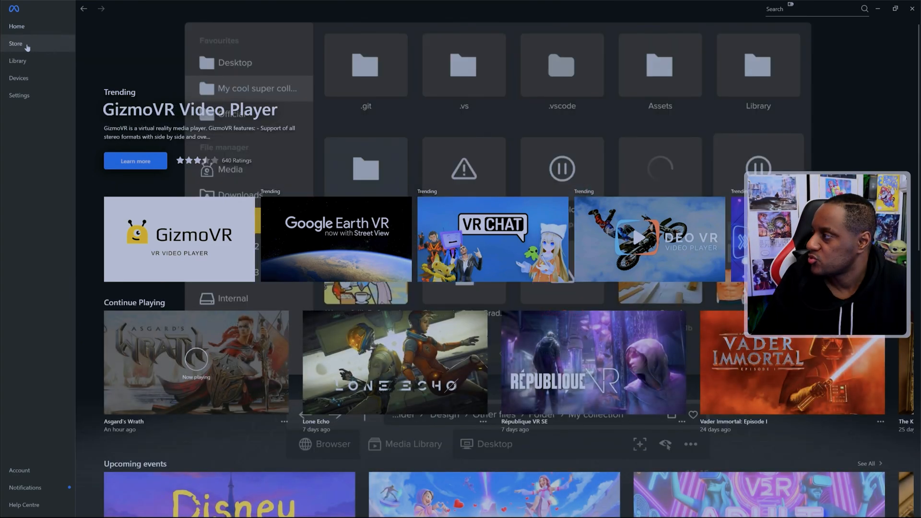
{"action": "left_click", "coordinate": [16, 44]}
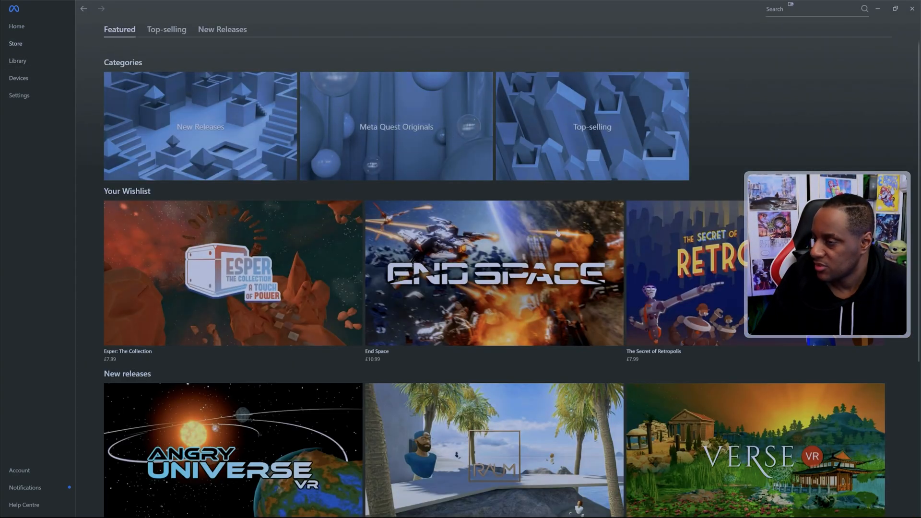
{"action": "scroll", "scroll_direction": "down", "scroll_amount": 3}
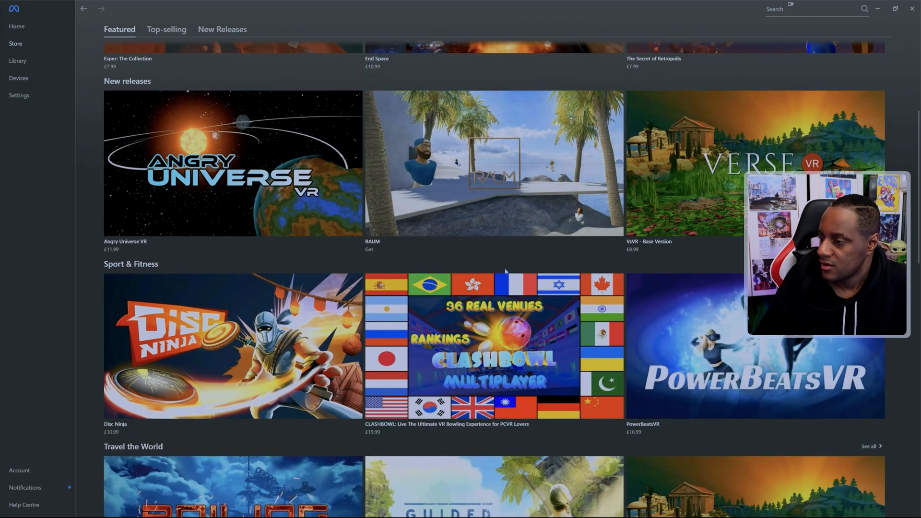
{"action": "scroll", "scroll_direction": "down", "scroll_amount": 3}
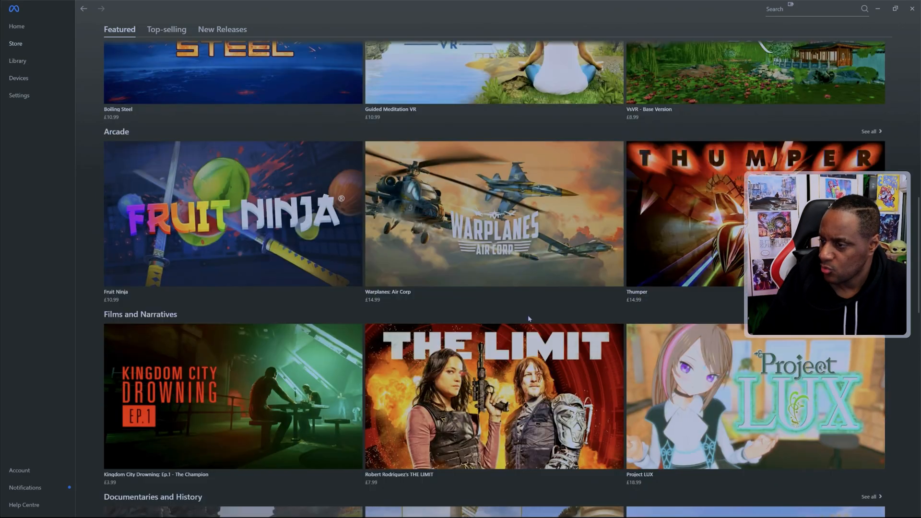
{"action": "scroll", "scroll_direction": "down", "scroll_amount": 3}
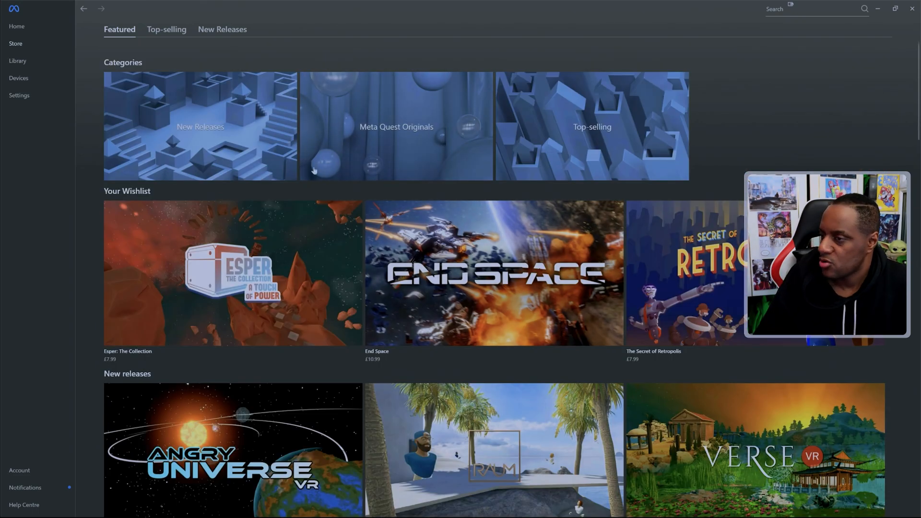
{"action": "left_click", "coordinate": [17, 61]}
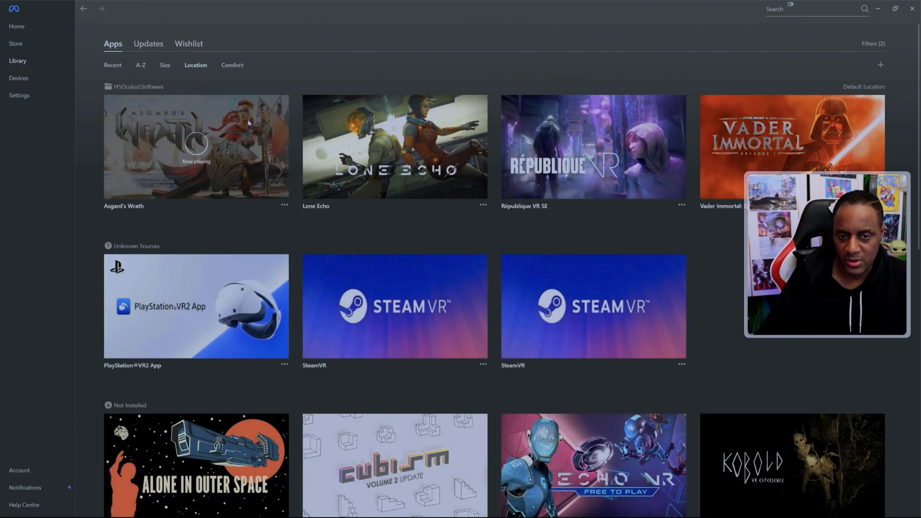
{"action": "mouse_move", "coordinate": [452, 227]}
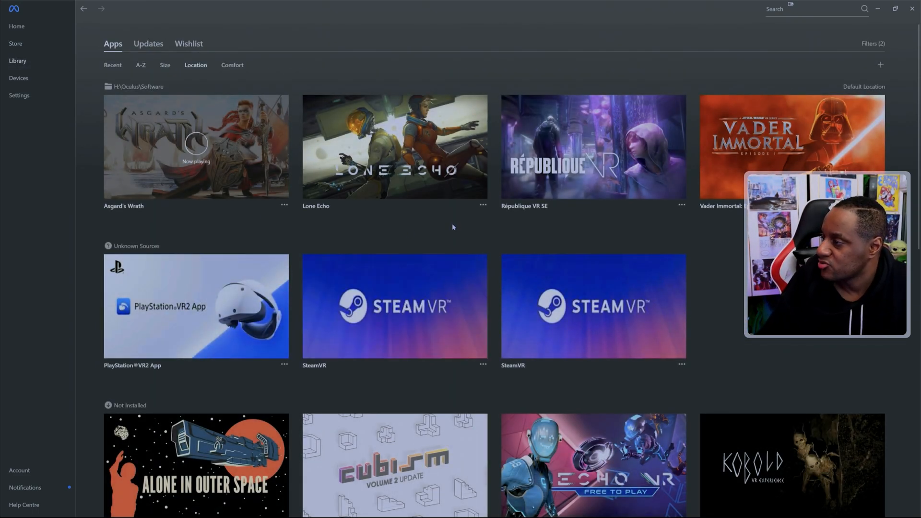
{"action": "scroll", "scroll_direction": "down", "scroll_amount": 3}
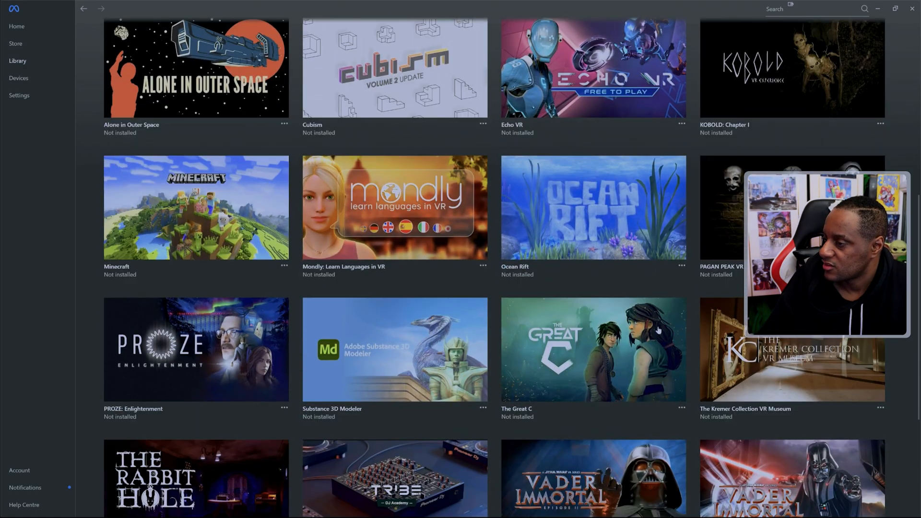
{"action": "scroll", "scroll_direction": "down", "scroll_amount": 3}
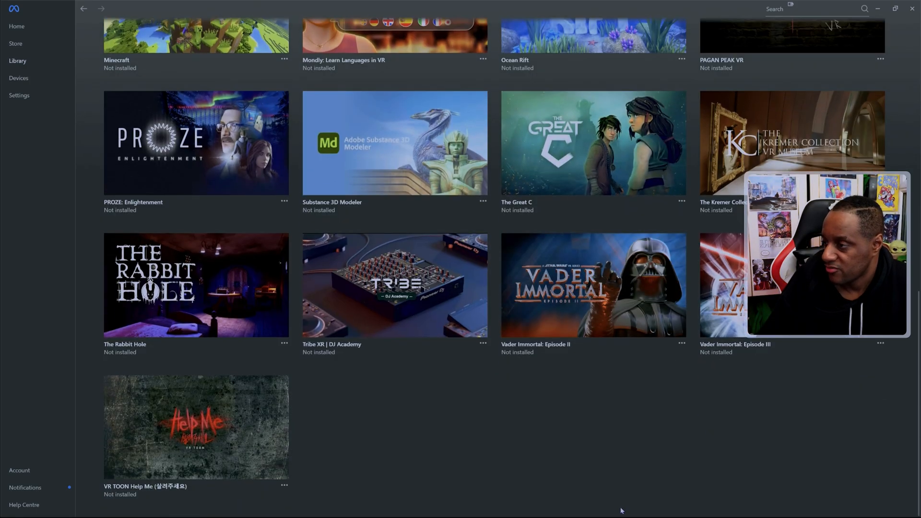
{"action": "mouse_move", "coordinate": [596, 410]}
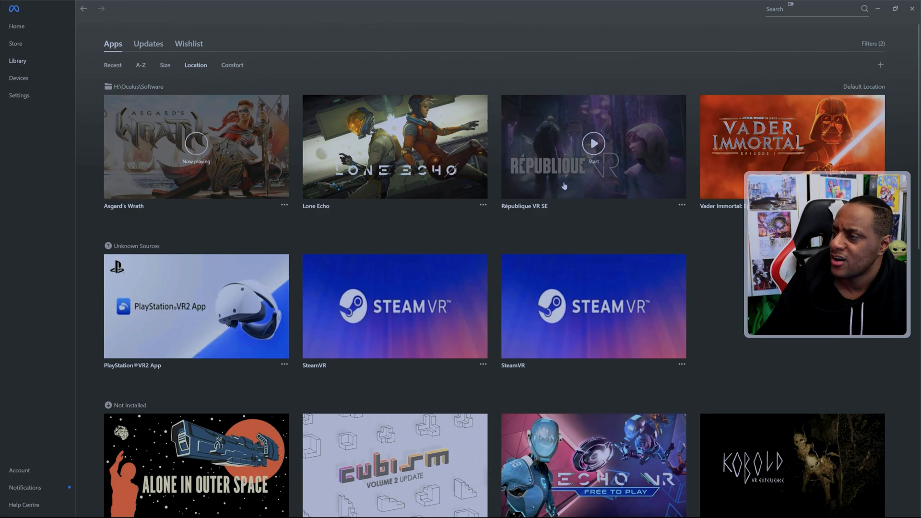
{"action": "scroll", "scroll_direction": "down", "scroll_amount": 3}
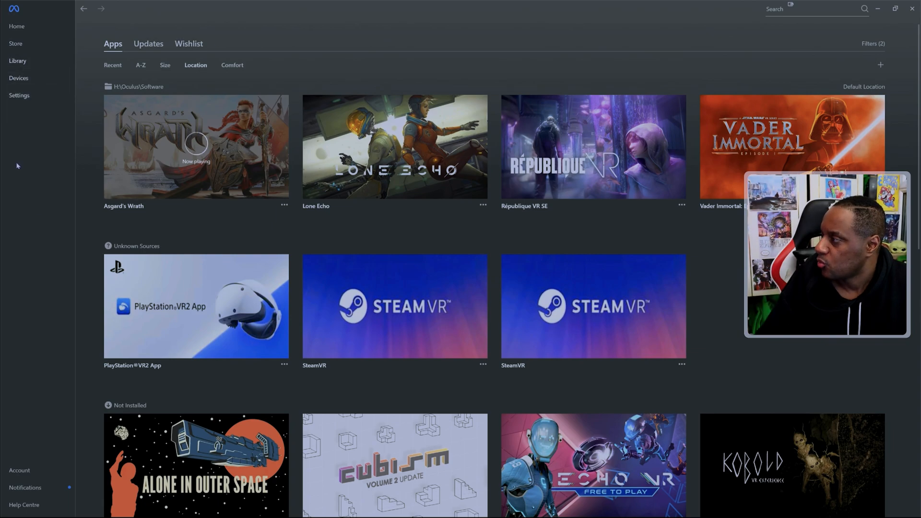
{"action": "left_click", "coordinate": [18, 95]}
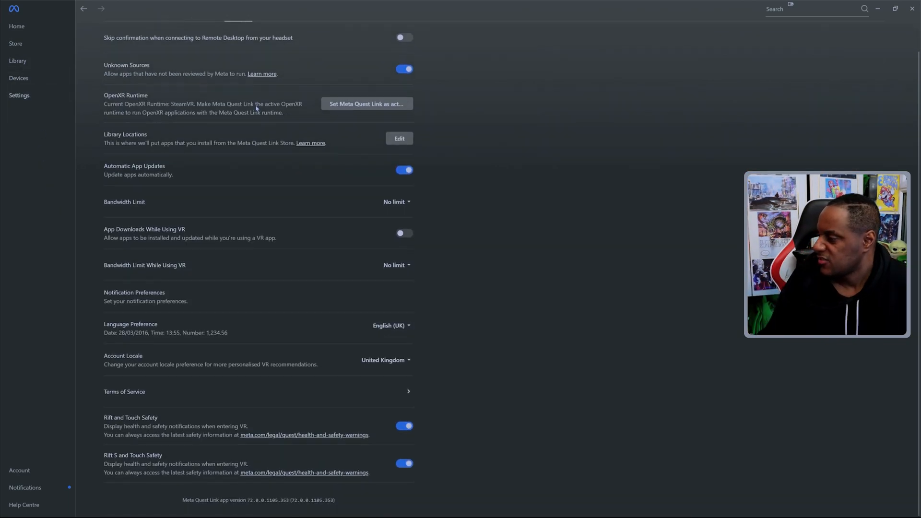
{"action": "mouse_move", "coordinate": [271, 151]}
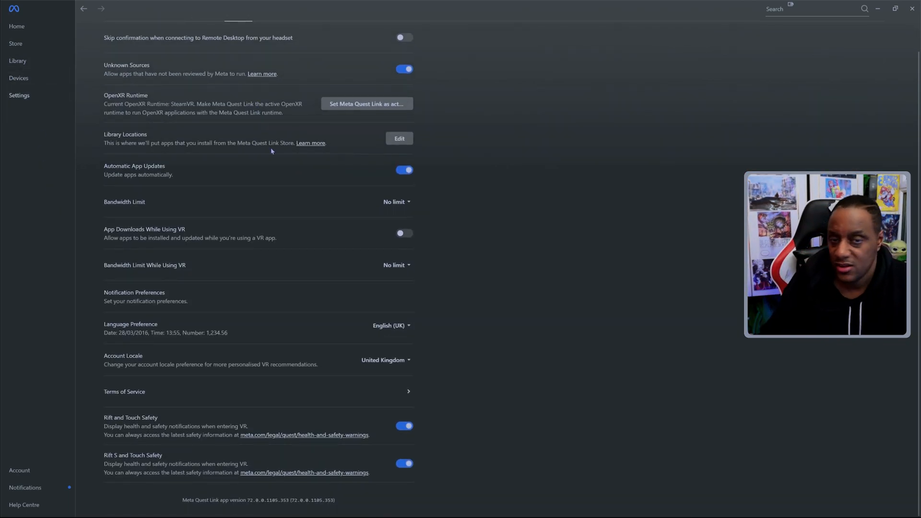
{"action": "left_click", "coordinate": [17, 61]}
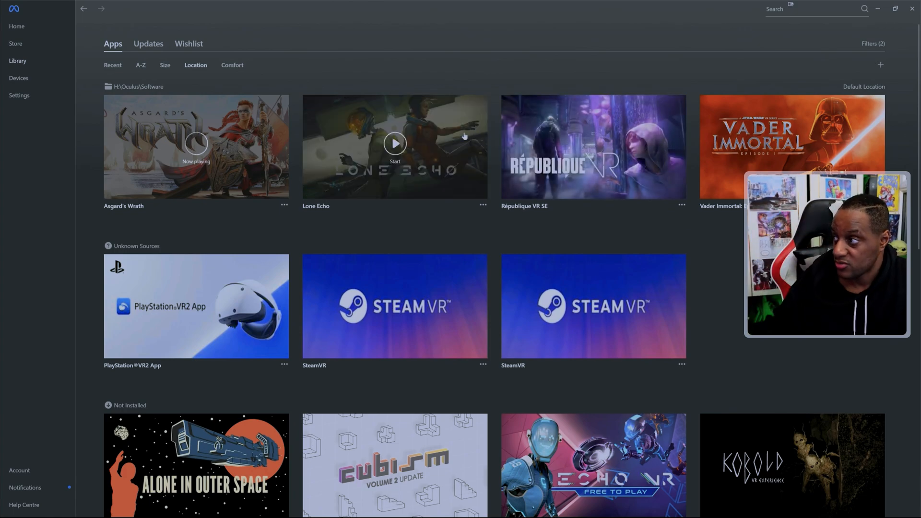
Scroll the Library to view Asgard's Wrath's location, size and achievements
{"action": "scroll", "scroll_direction": "down", "scroll_amount": 3}
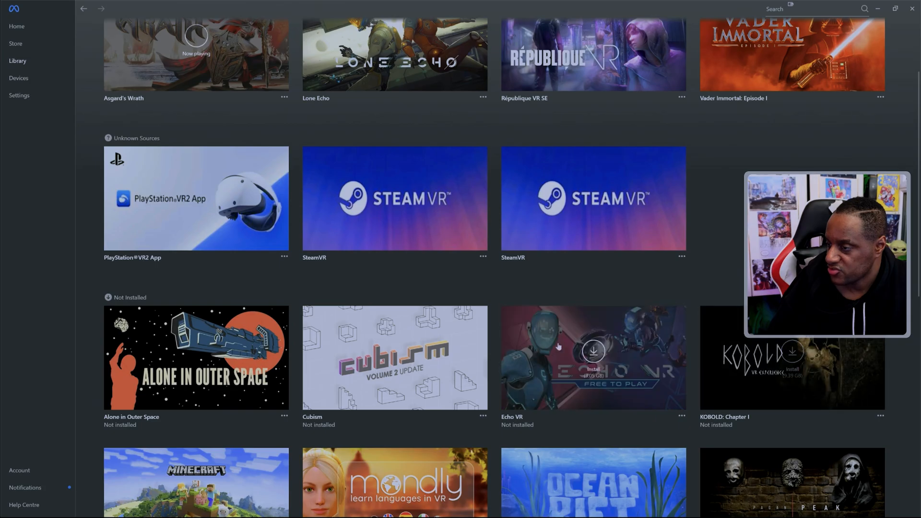
{"action": "scroll", "scroll_direction": "down", "scroll_amount": 3}
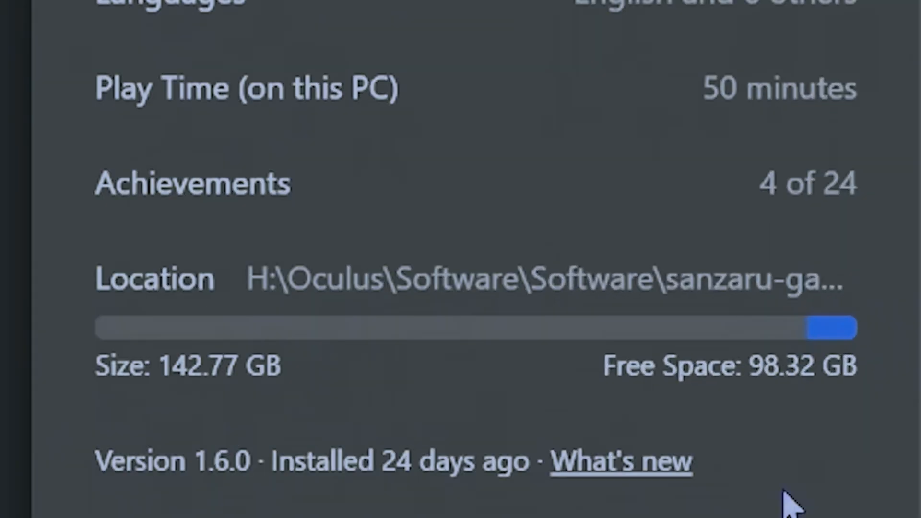
{"action": "mouse_move", "coordinate": [792, 405]}
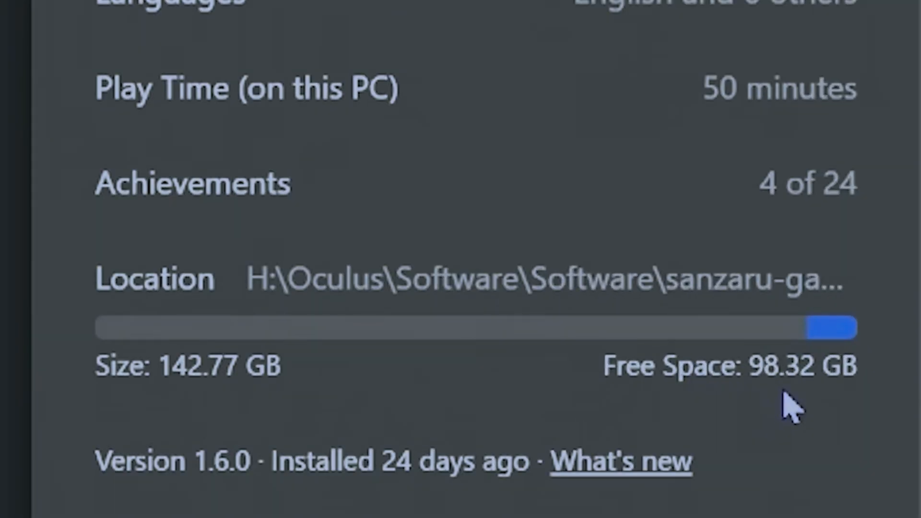
{"action": "mouse_move", "coordinate": [810, 405]}
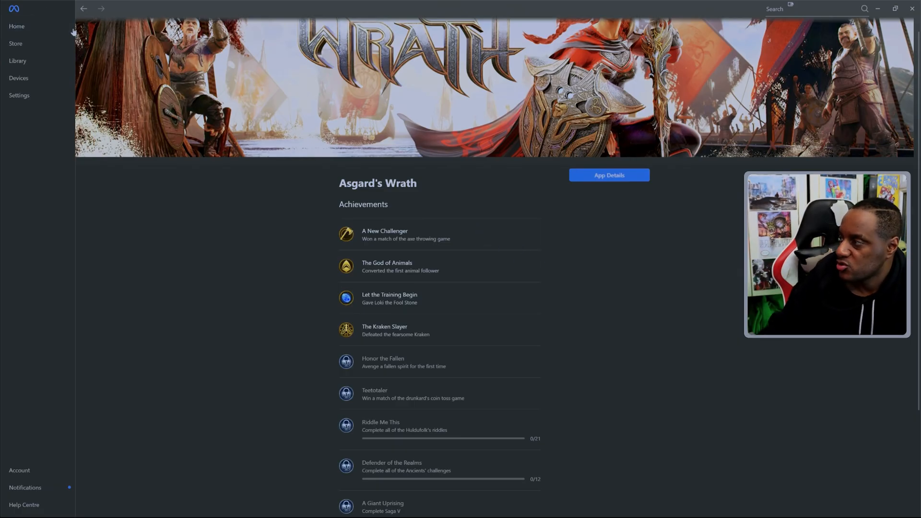
{"action": "left_click", "coordinate": [17, 60]}
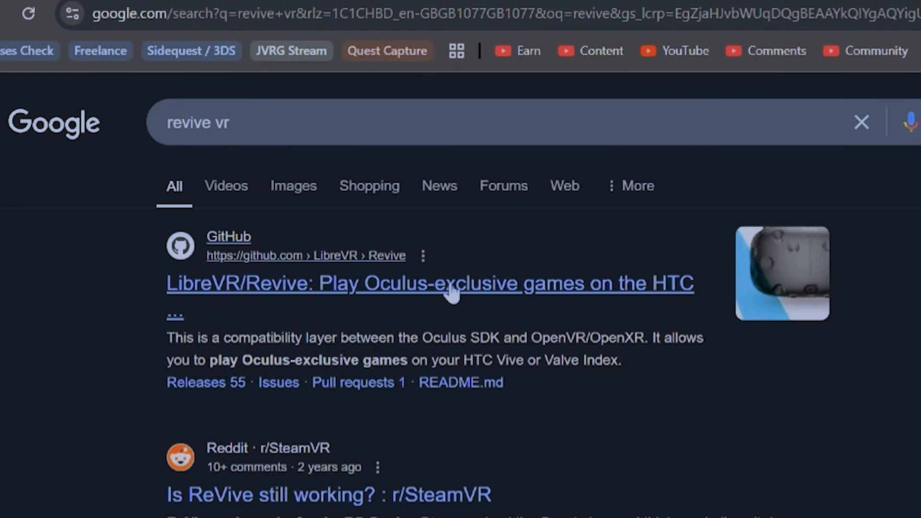
Open the LibreVR/Revive GitHub link from the 'revive vr' Google results
{"action": "left_click", "coordinate": [429, 284]}
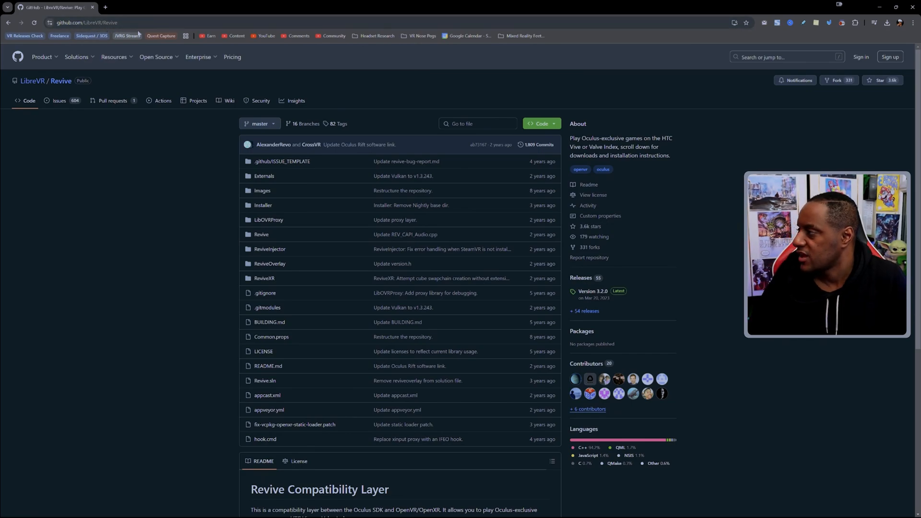
Scroll down the LibreVR/Revive page to read the Revive Compatibility Layer README
{"action": "scroll", "scroll_direction": "down", "scroll_amount": 3}
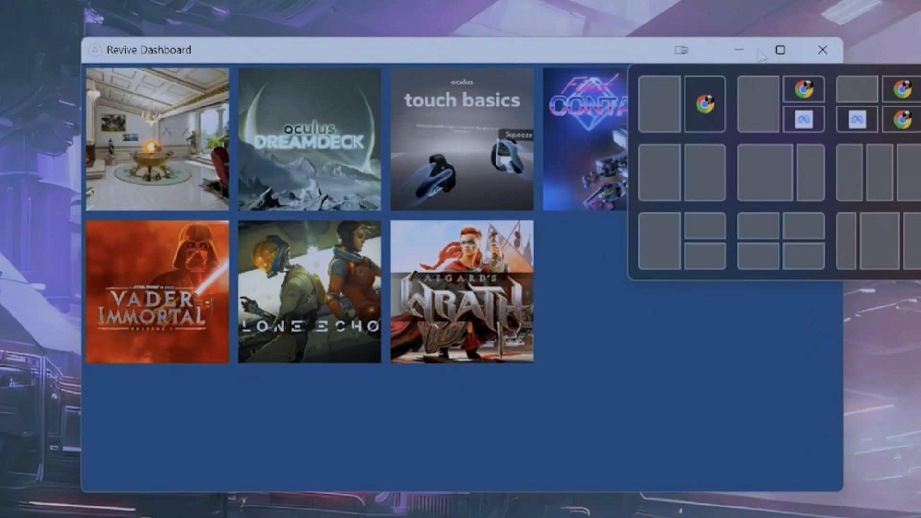
Maximize the Revive Dashboard window to show the full game grid
{"action": "left_click", "coordinate": [780, 50]}
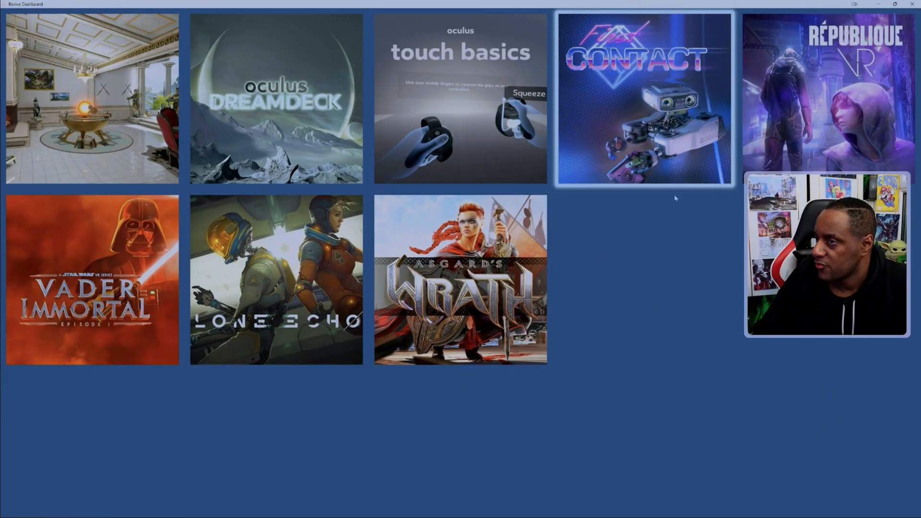
{"action": "left_click", "coordinate": [460, 279]}
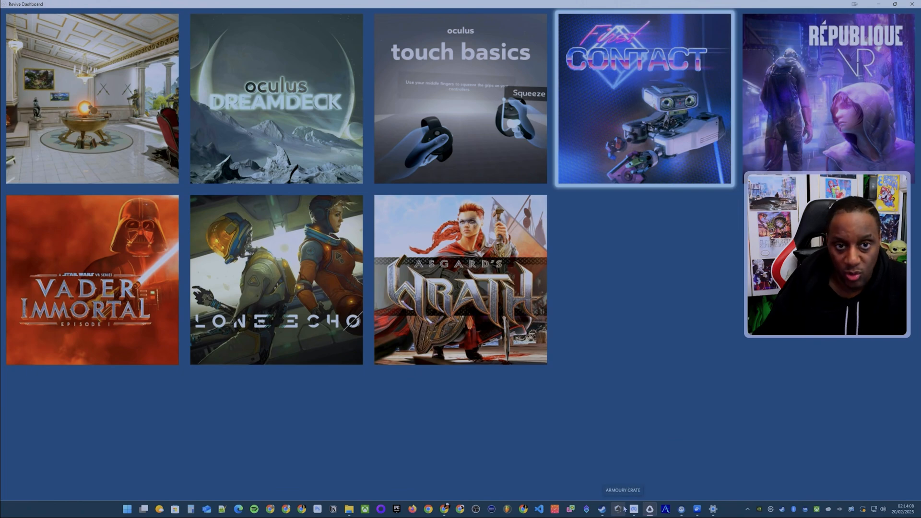
{"action": "mouse_move", "coordinate": [649, 508]}
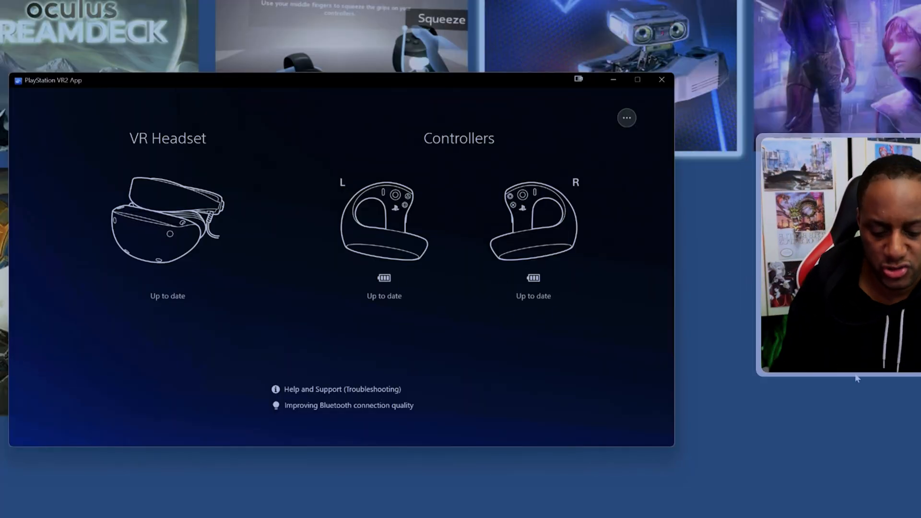
{"action": "left_click", "coordinate": [661, 79]}
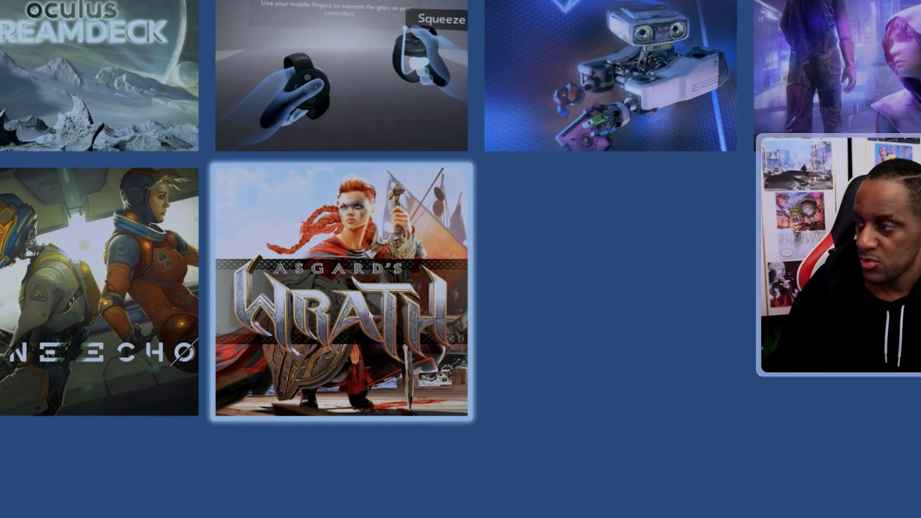
{"action": "mouse_move", "coordinate": [711, 400]}
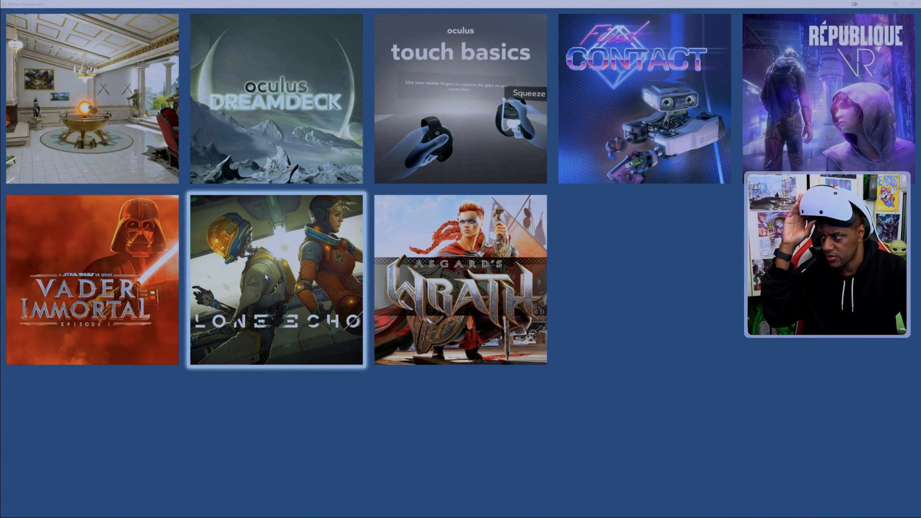
Double-click the Lone Echo tile in Revive Dashboard to start the game
{"action": "double_click", "coordinate": [275, 279]}
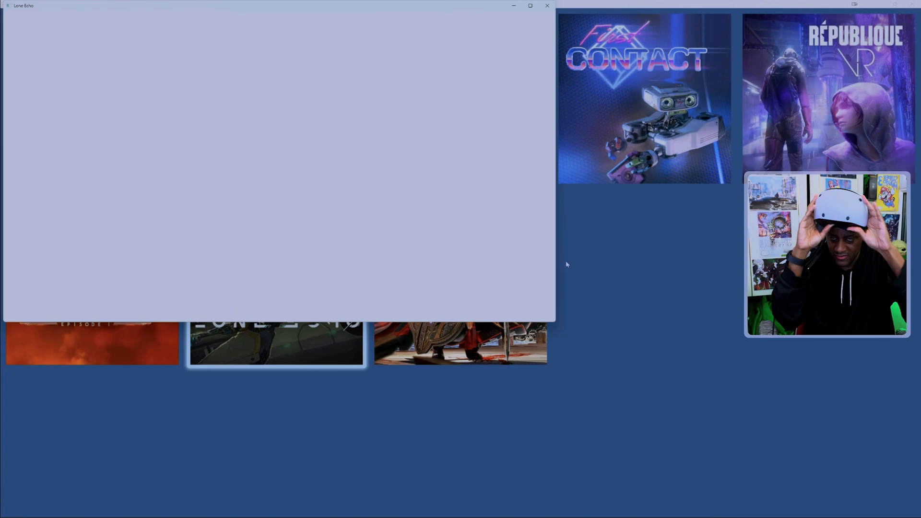